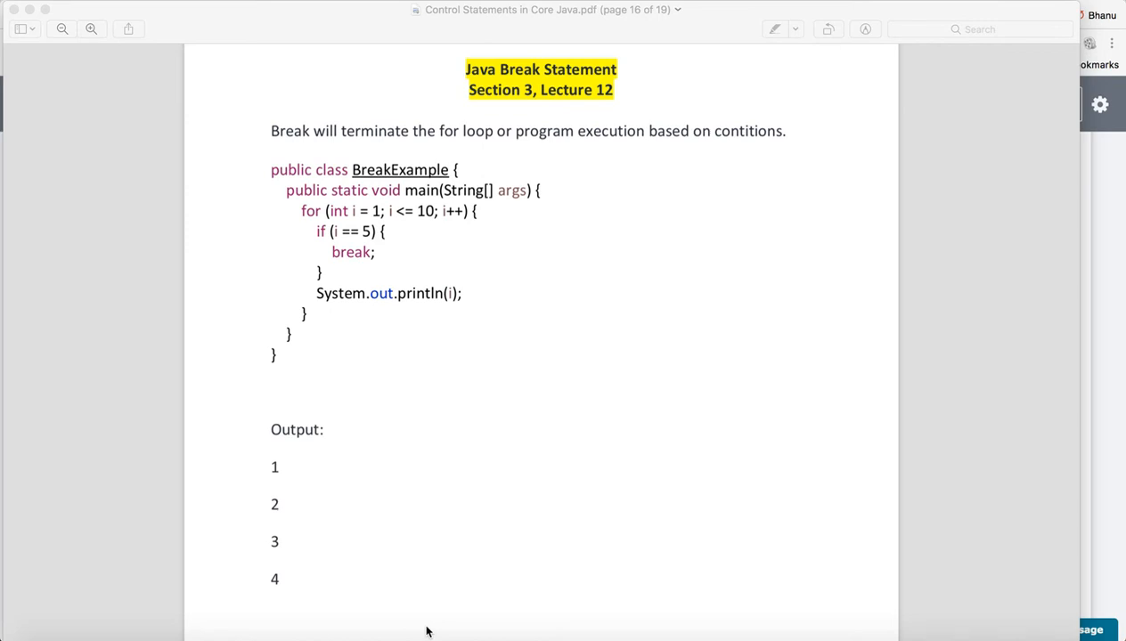
{"action": "mouse_move", "coordinate": [445, 552]}
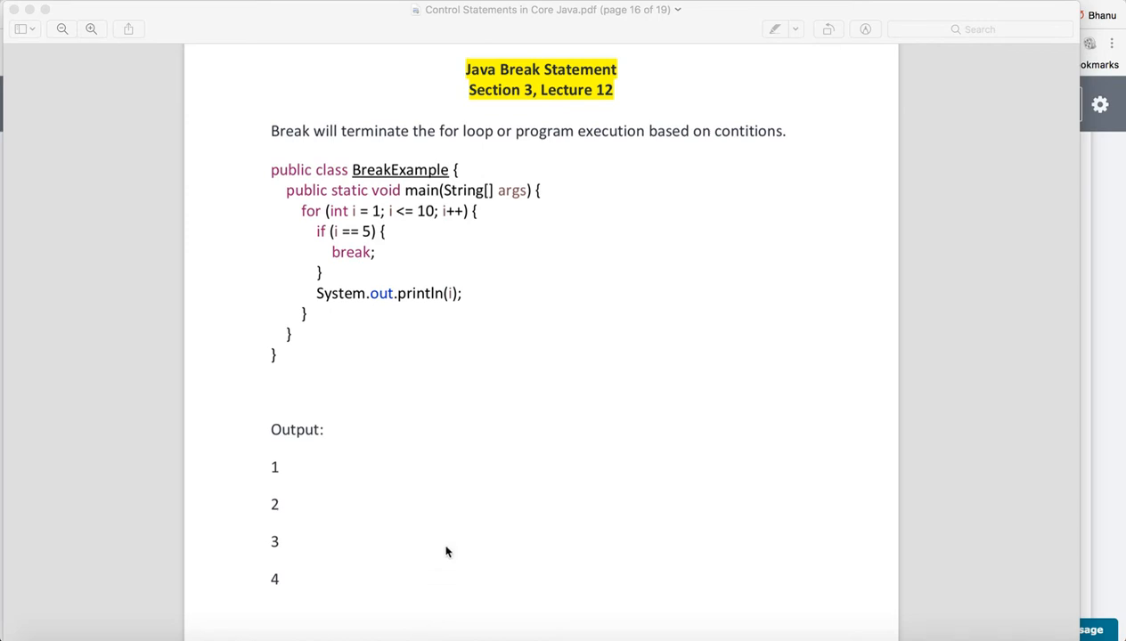
{"action": "mouse_move", "coordinate": [605, 339]}
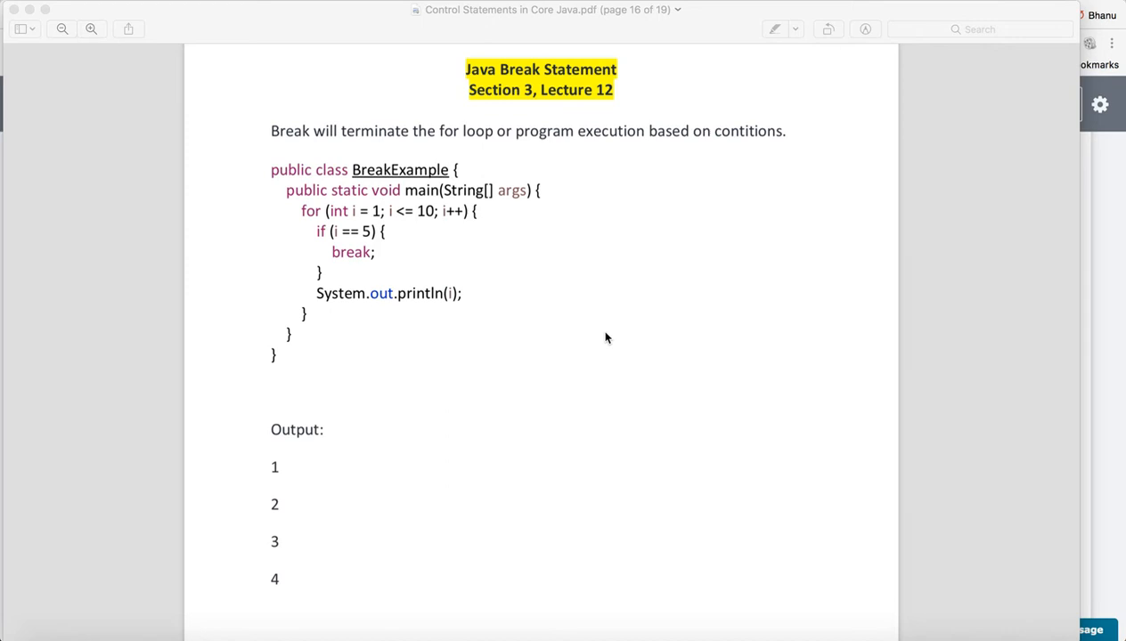
{"action": "scroll", "scroll_direction": "down", "scroll_amount": 3}
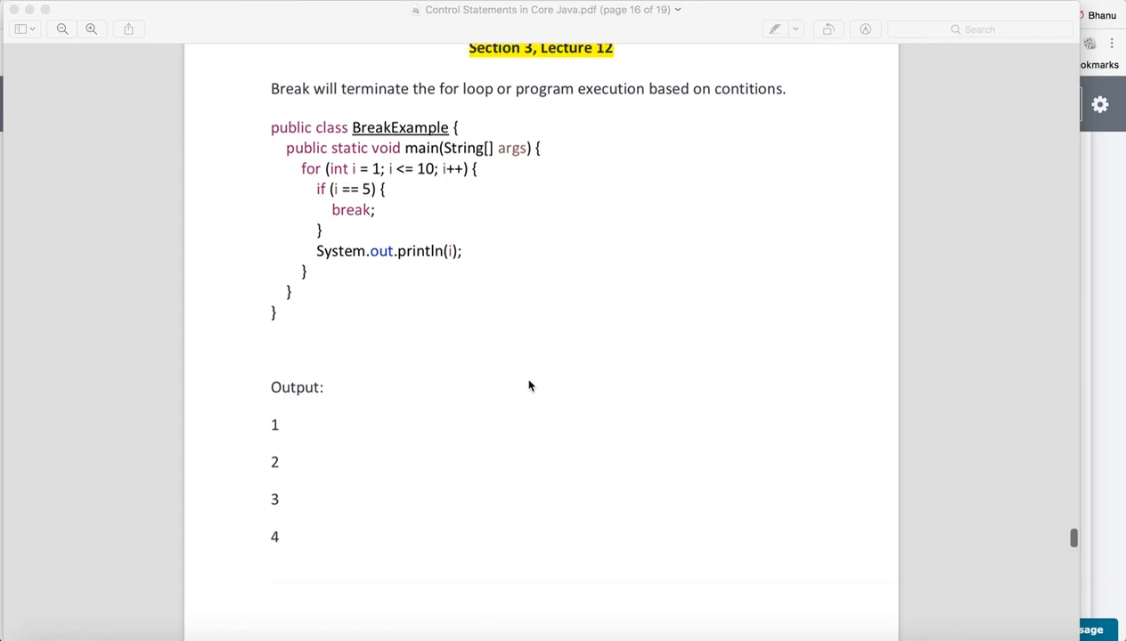
{"action": "scroll", "scroll_direction": "down", "scroll_amount": 3}
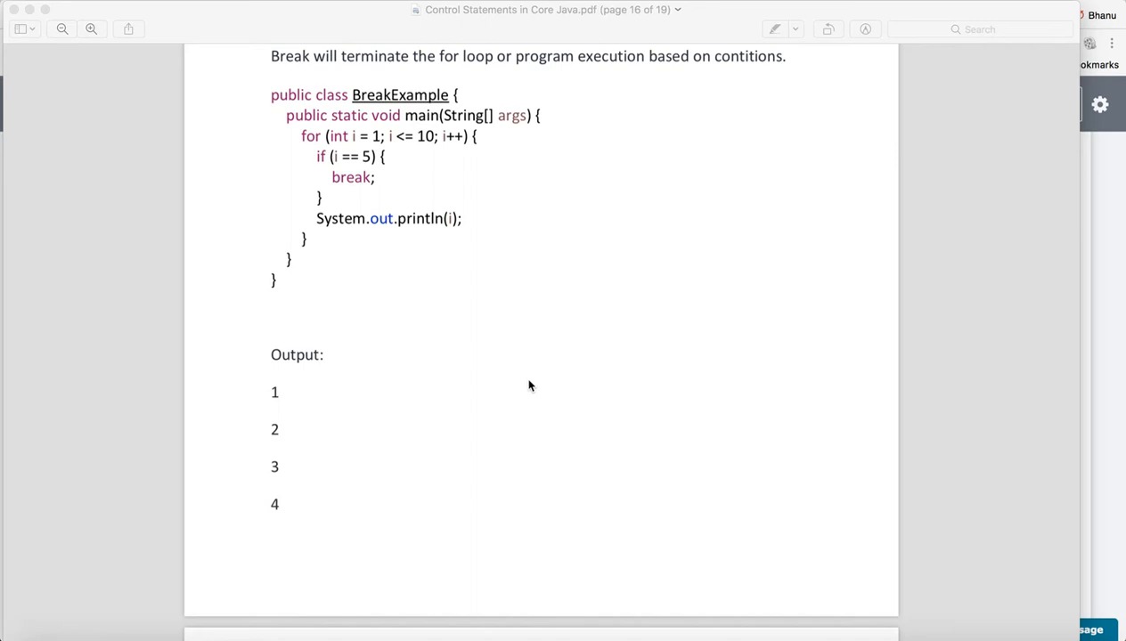
{"action": "scroll", "scroll_direction": "down", "scroll_amount": 3}
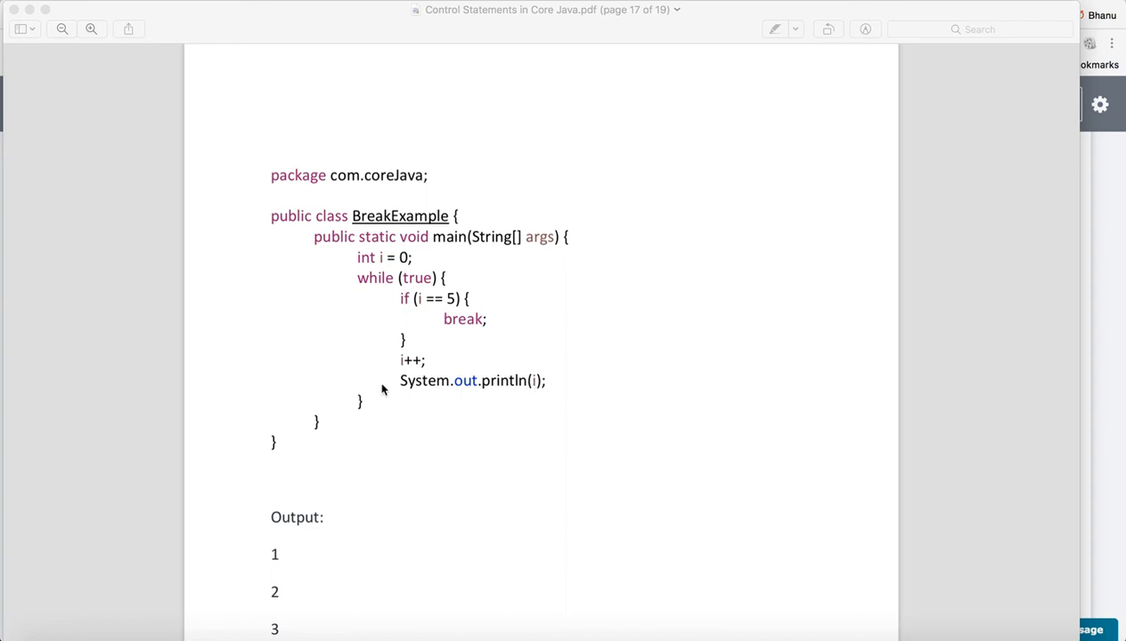
{"action": "mouse_move", "coordinate": [470, 475]}
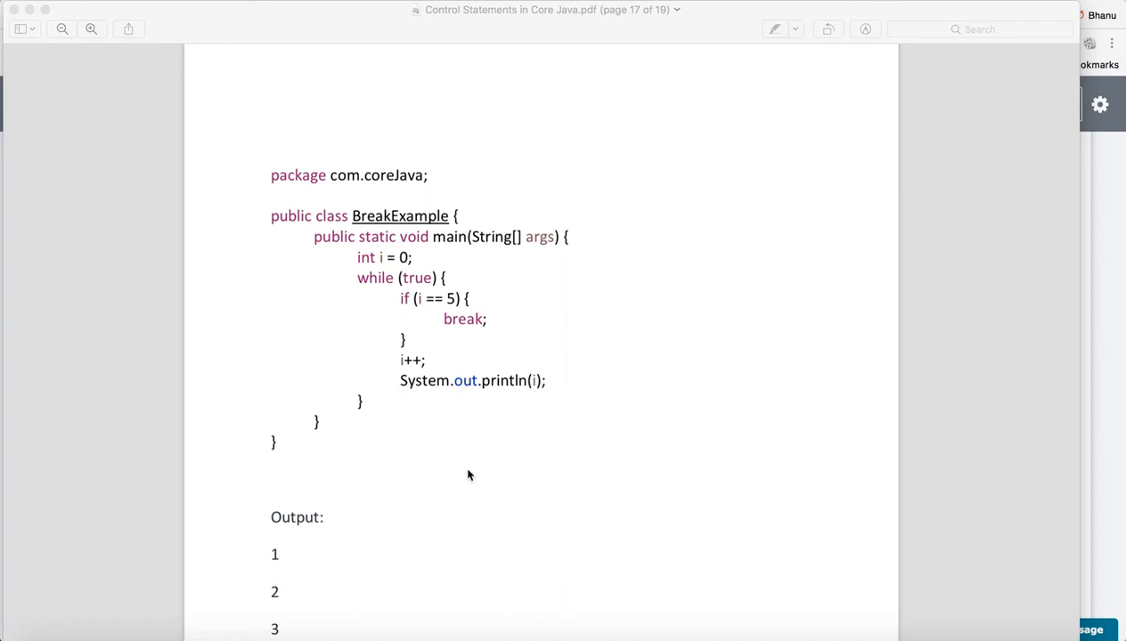
{"action": "scroll", "scroll_direction": "down", "scroll_amount": 3}
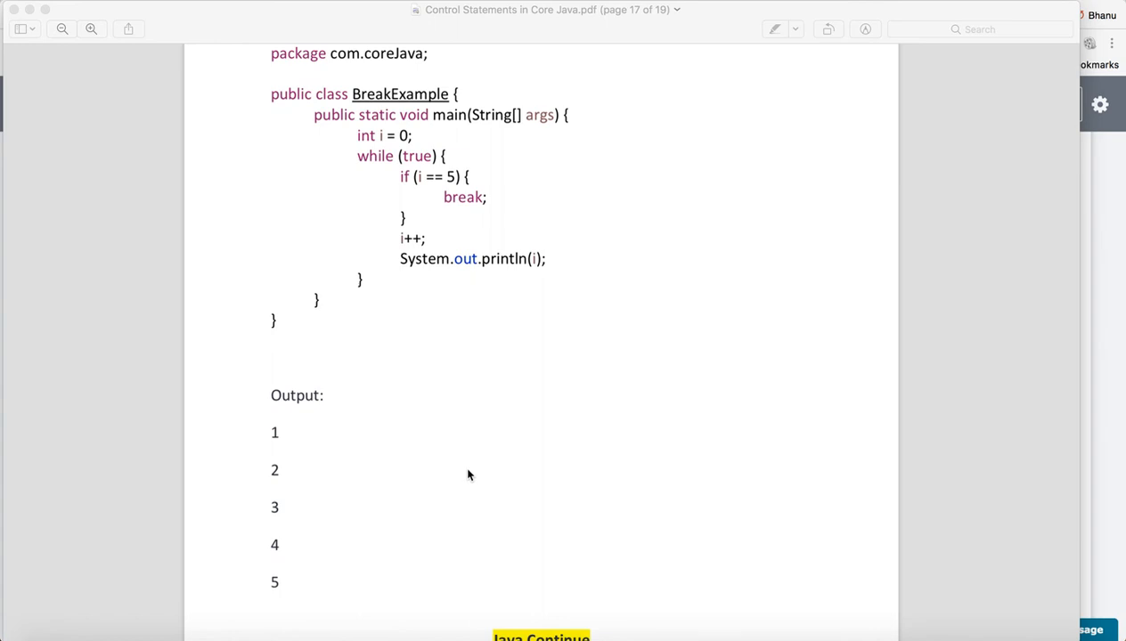
{"action": "scroll", "scroll_direction": "up", "scroll_amount": 3}
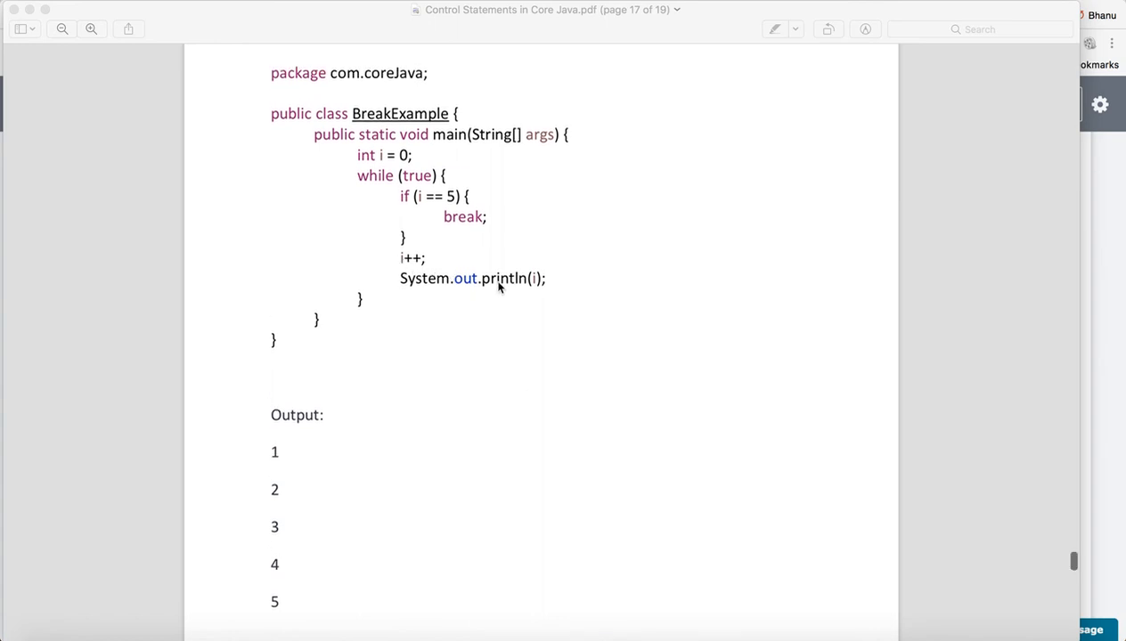
{"action": "mouse_move", "coordinate": [542, 299]}
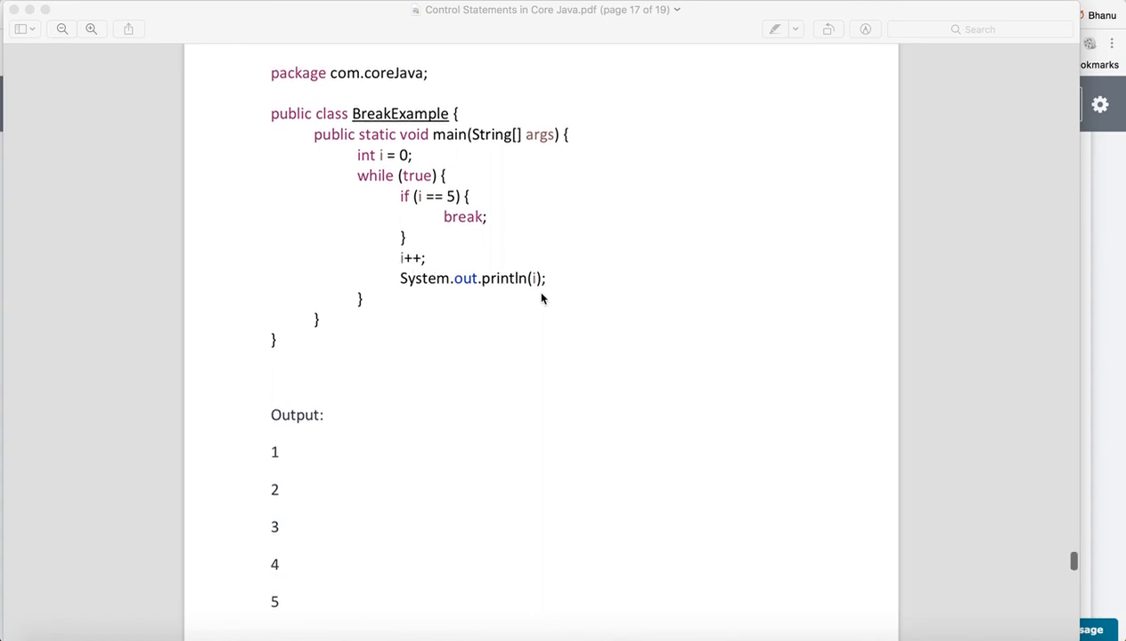
{"action": "mouse_move", "coordinate": [390, 342]}
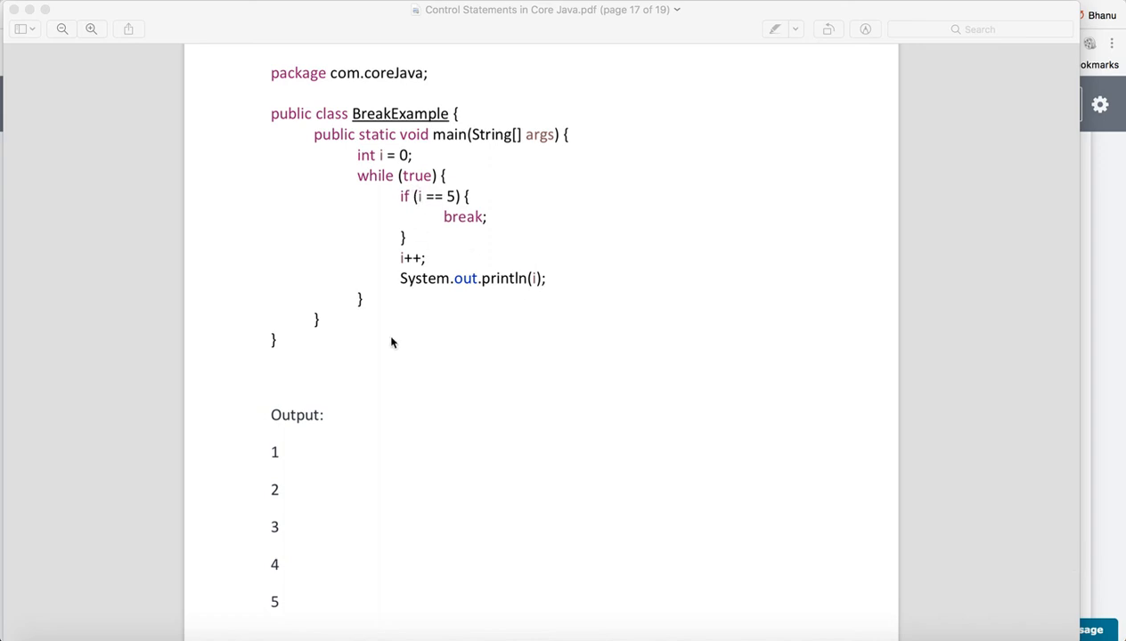
{"action": "mouse_move", "coordinate": [271, 463]}
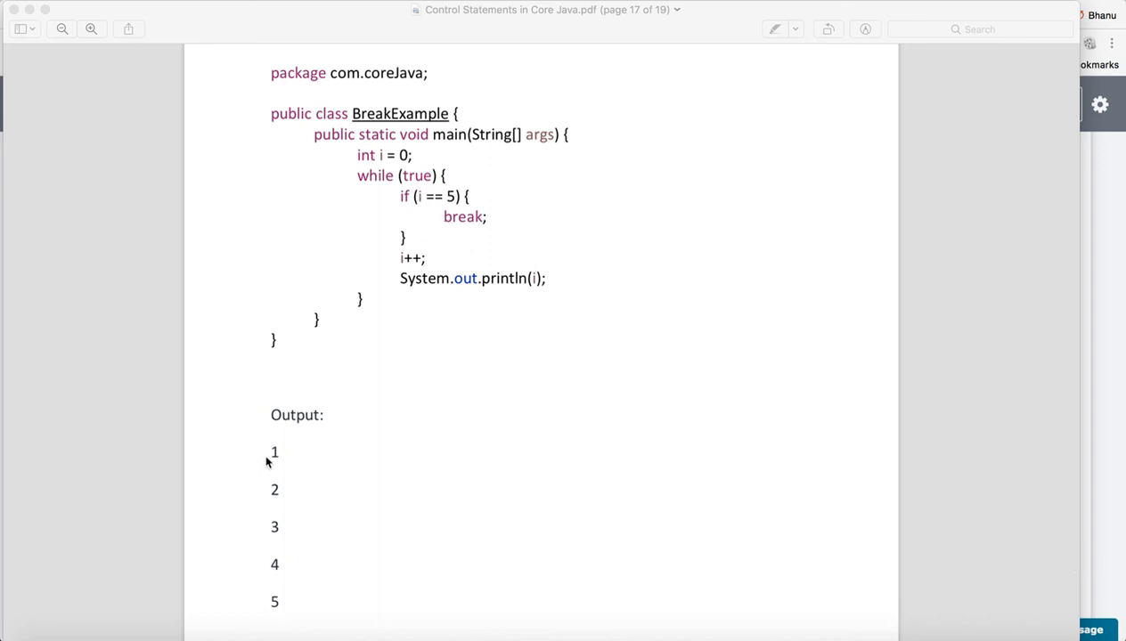
{"action": "mouse_move", "coordinate": [342, 416]}
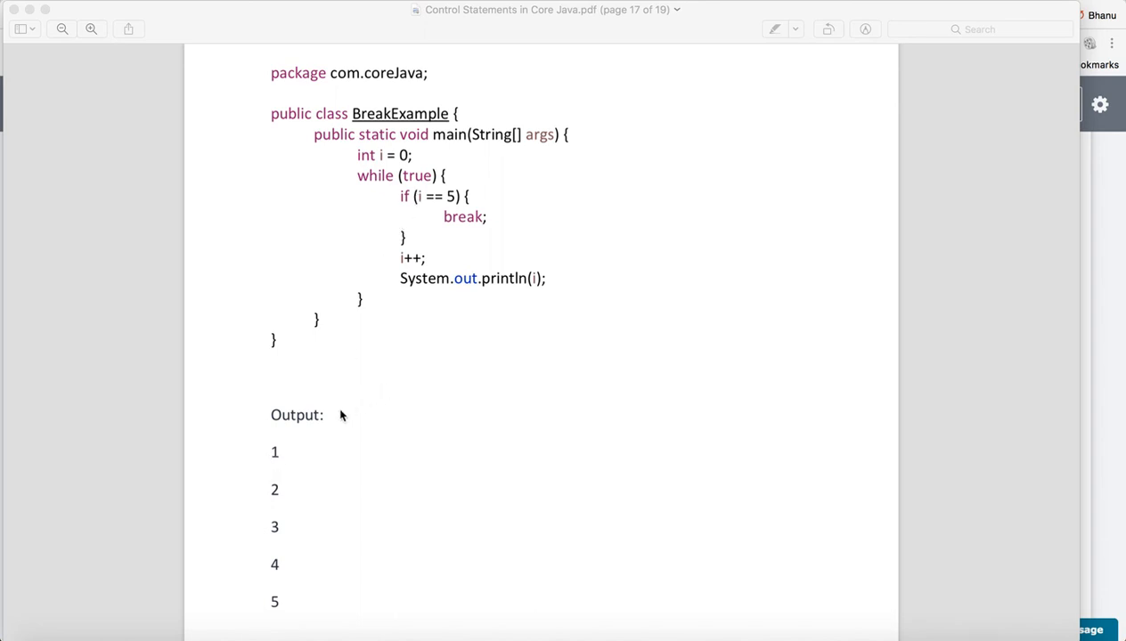
{"action": "mouse_move", "coordinate": [286, 499]}
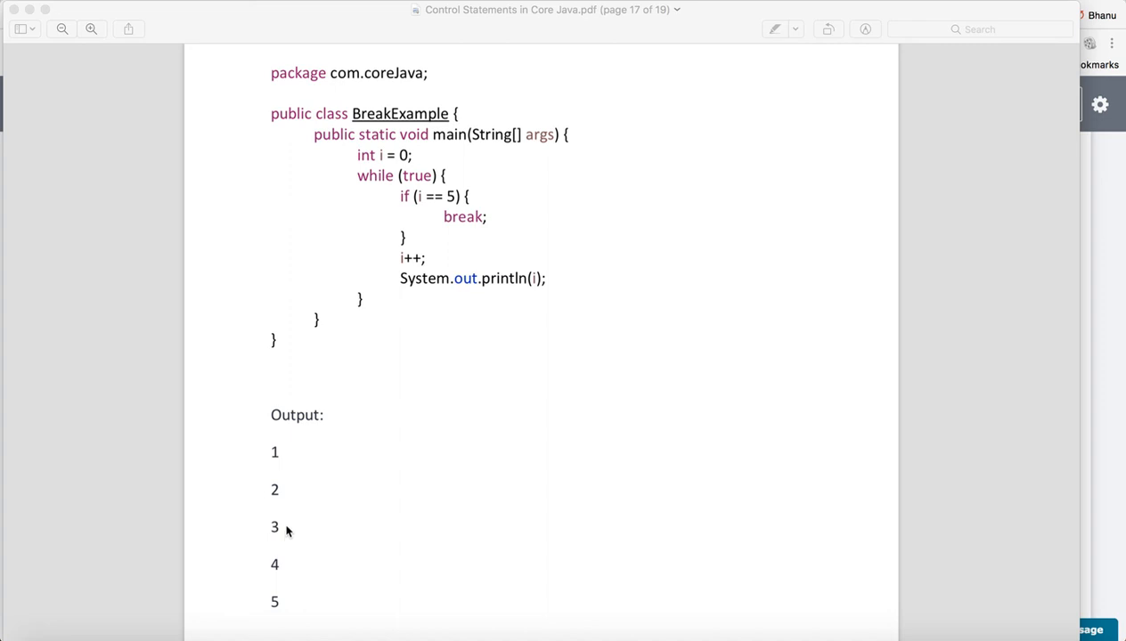
{"action": "mouse_move", "coordinate": [299, 567]}
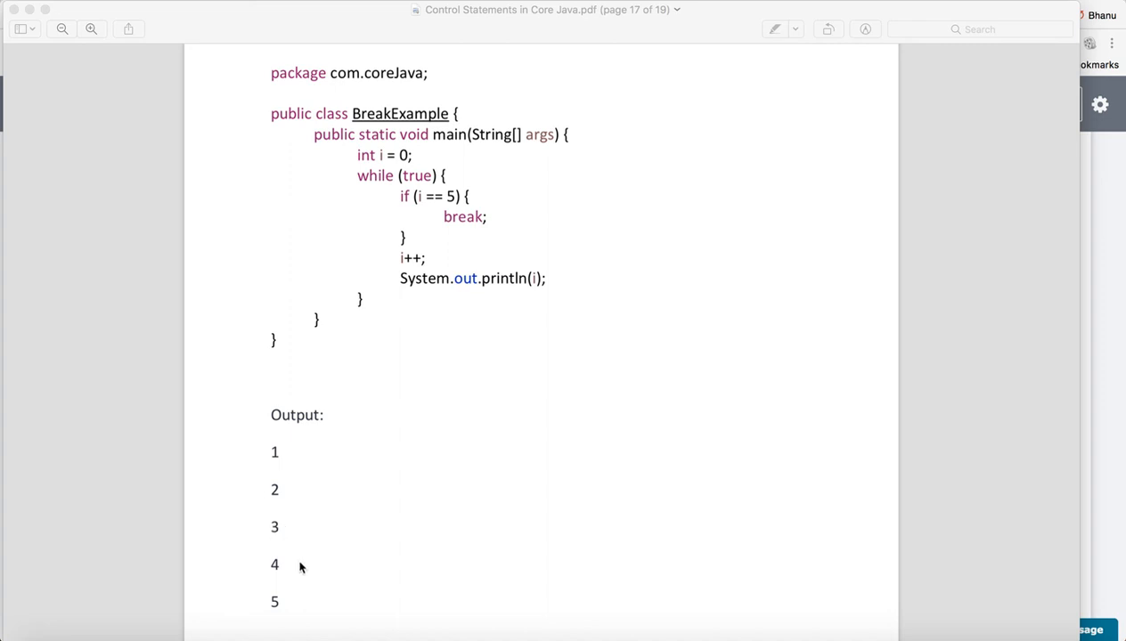